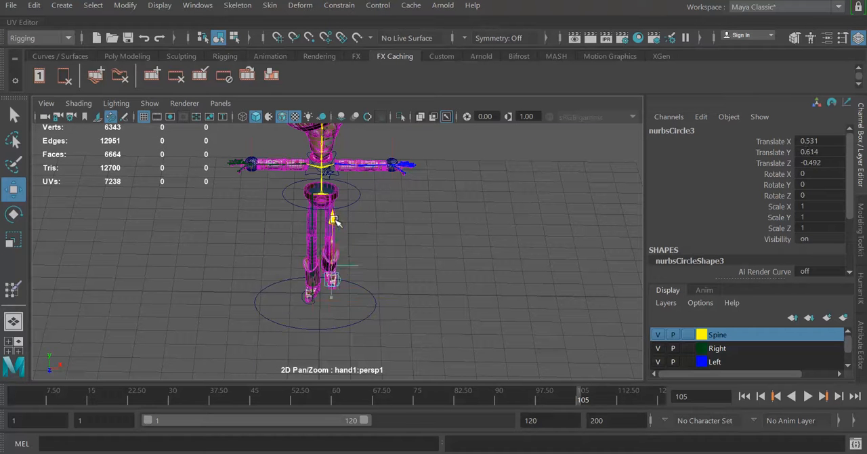
Rotate the waist control nurbsCircle6 about -46 degrees in Y, twisting the upper body.
left_click_drag(335, 220, 332, 200)
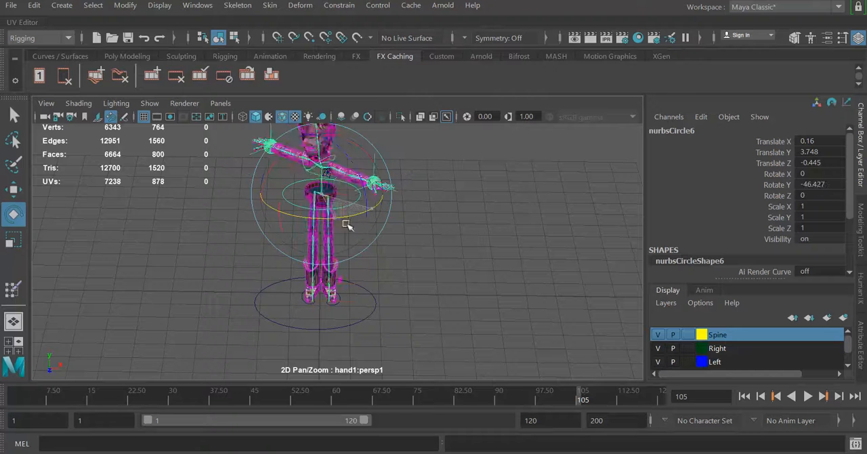
Move ikHandle4 forward along Z to bend that leg at the foot.
left_click_drag(346, 224, 339, 246)
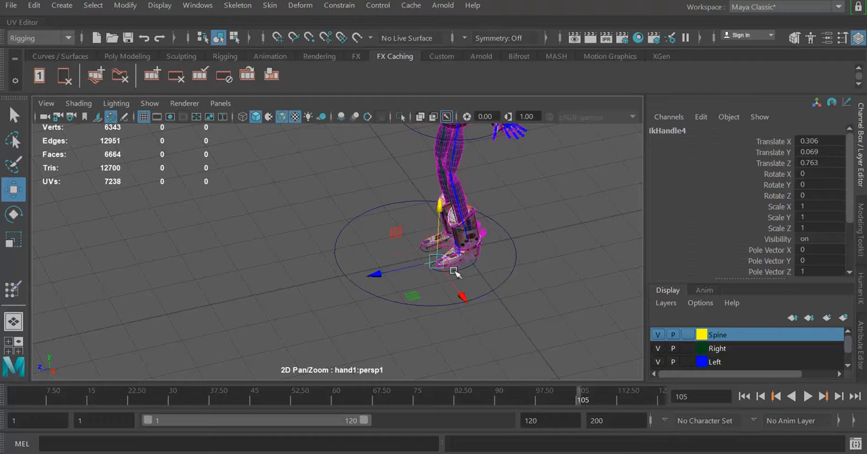
Drag foot control nurbsCircle3 down in Y to test the leg IK, then settle it back to rest.
left_click_drag(460, 296, 465, 293)
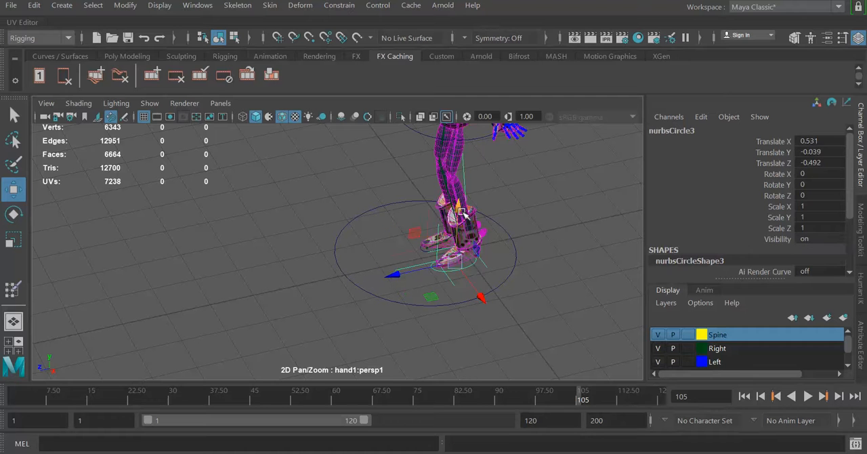
left_click_drag(457, 210, 457, 227)
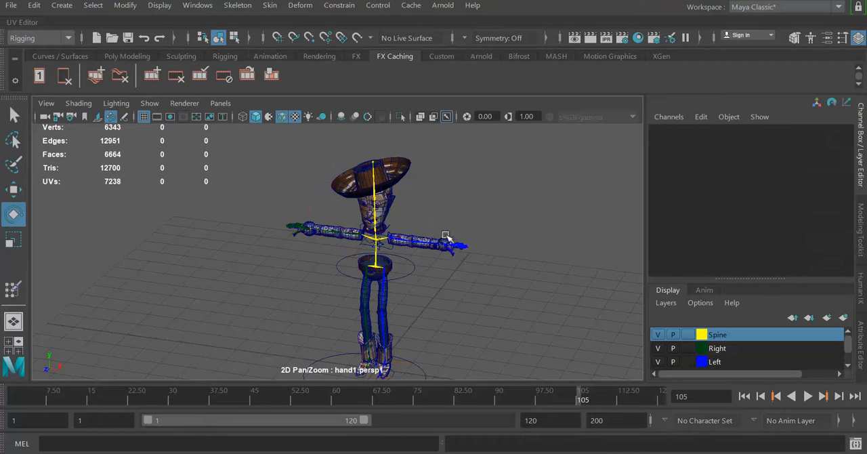
Select the hand sphere pSphere4 and bring up the viewport Shading menu.
left_click(443, 243)
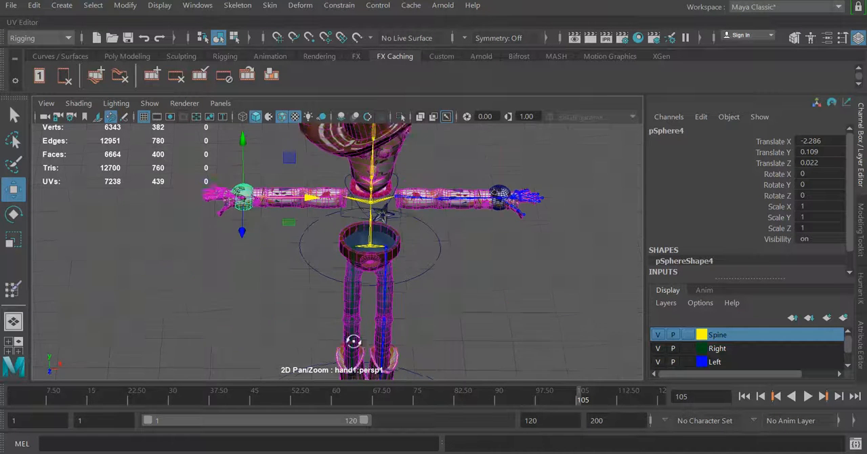
left_click(79, 103)
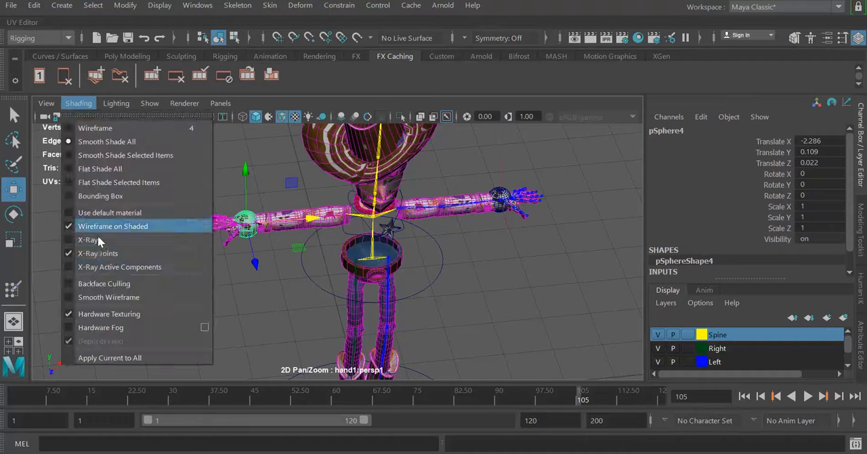